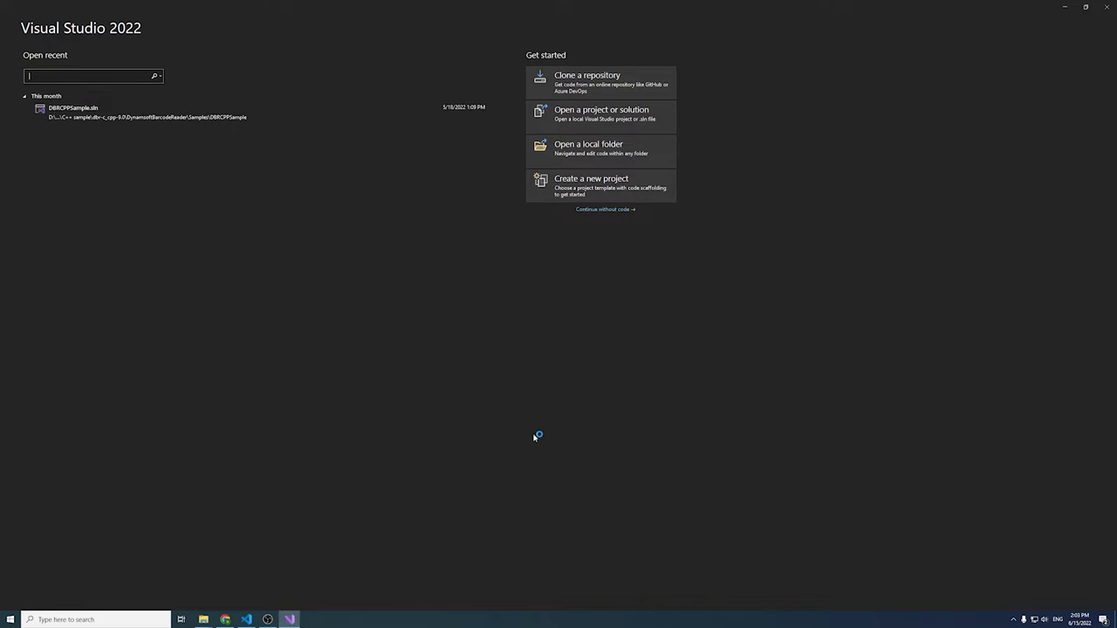
# Start a new project filtered to console templates and choose Console App (.NET Framework).
pyautogui.click(590, 183)
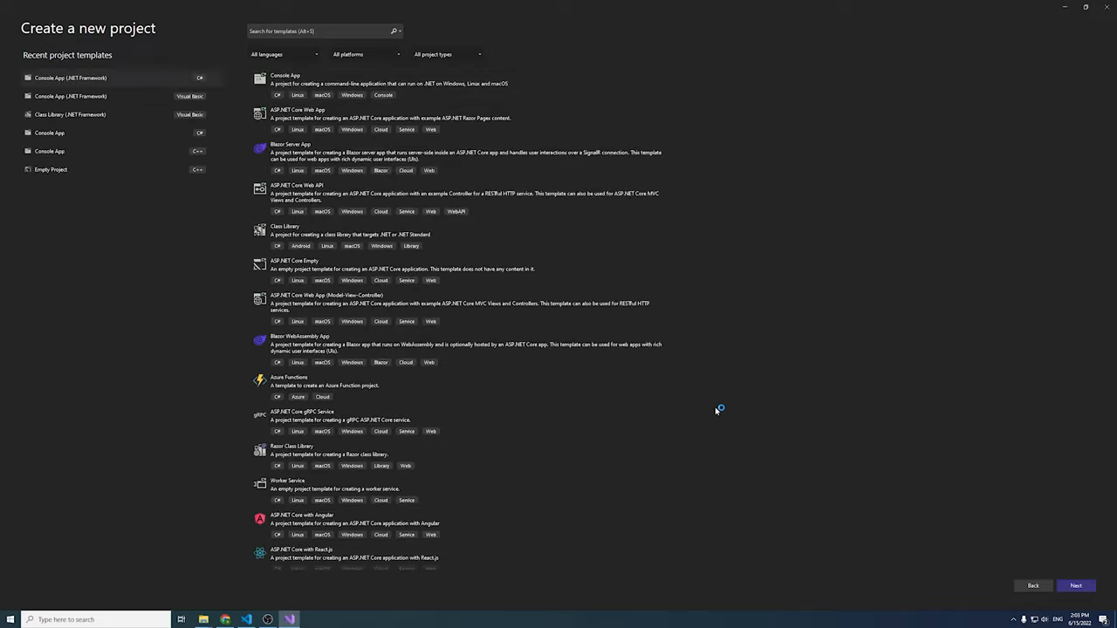
pyautogui.click(363, 55)
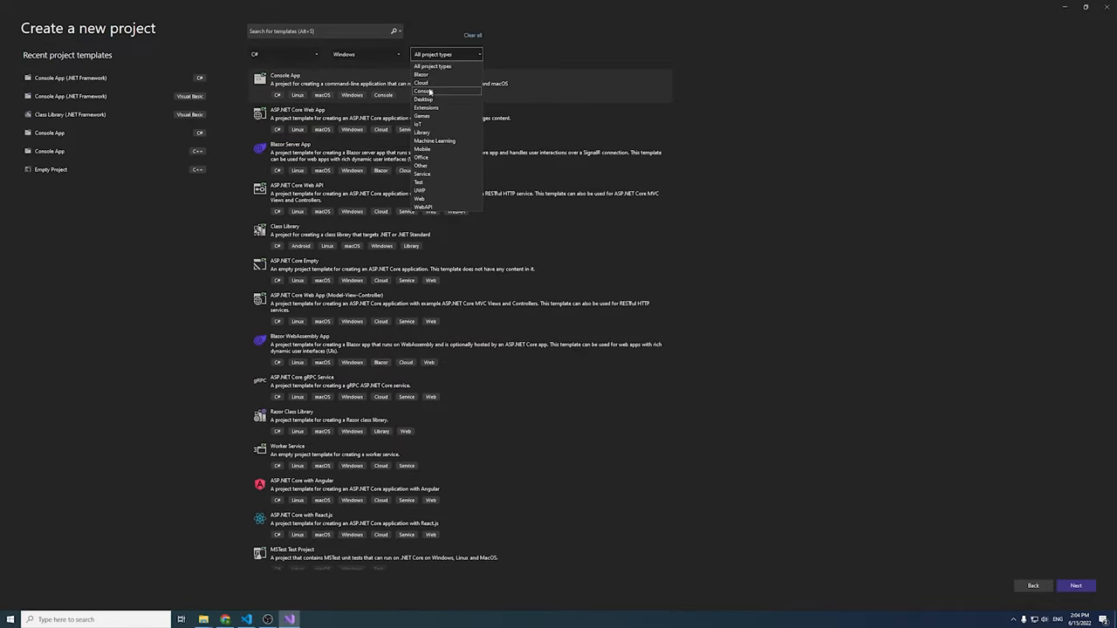
pyautogui.click(424, 91)
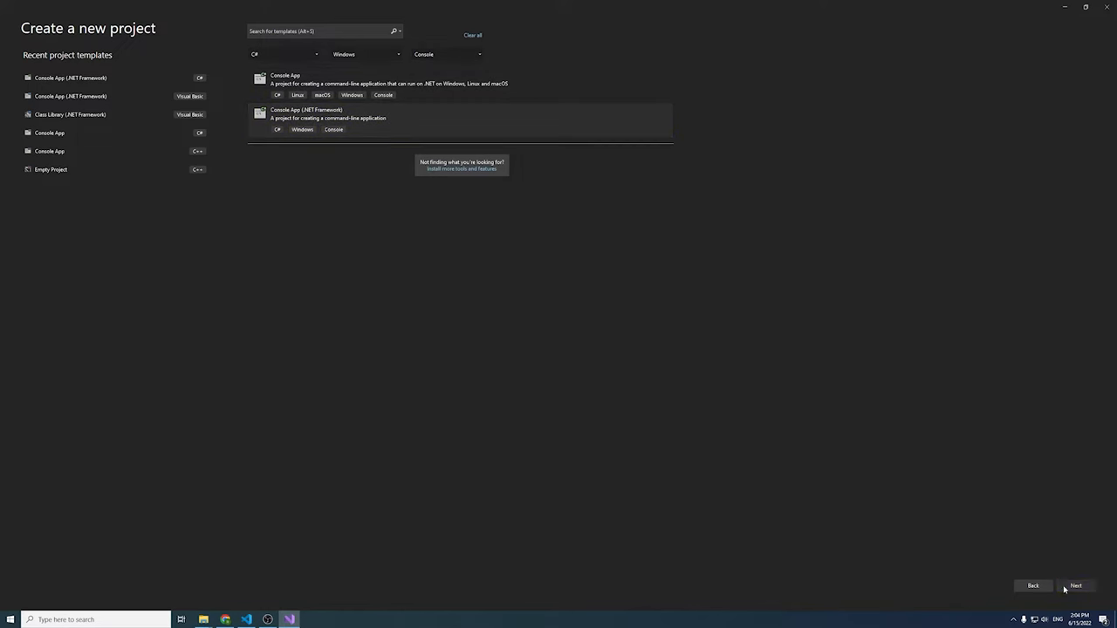
pyautogui.click(1075, 586)
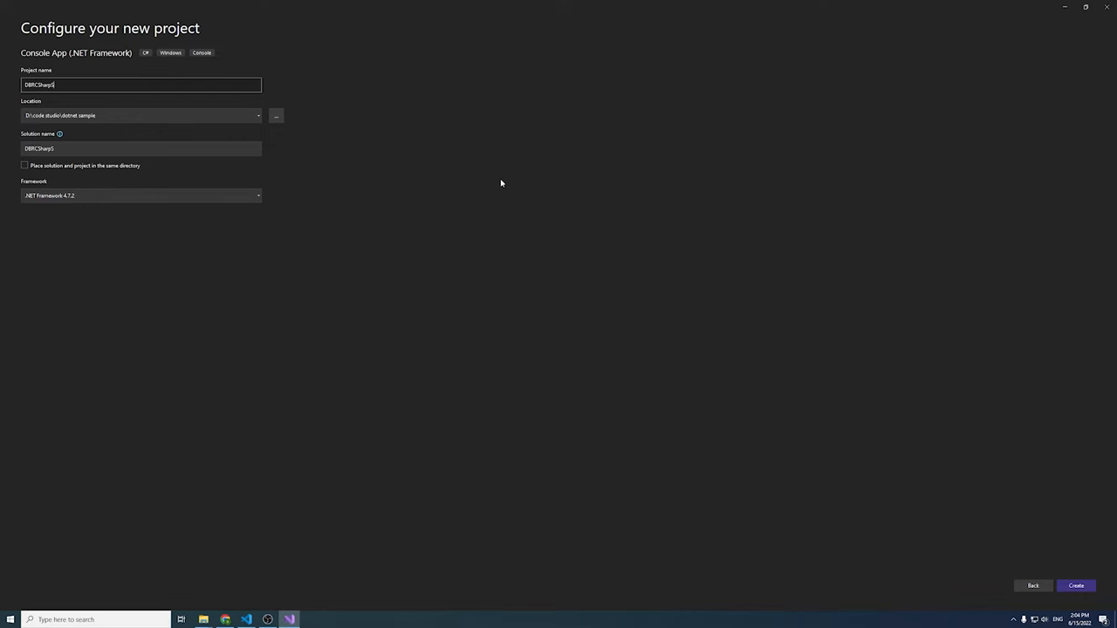
# Name the project DBRCSharpSample and create it, landing in Program.cs.
pyautogui.write('Sample')
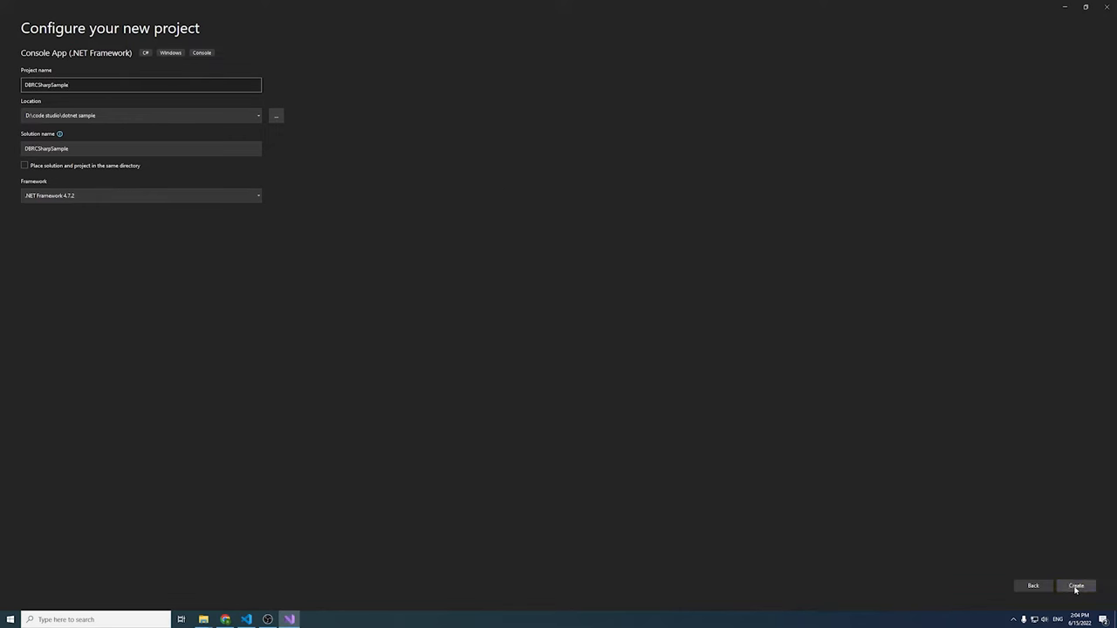
pyautogui.click(1075, 586)
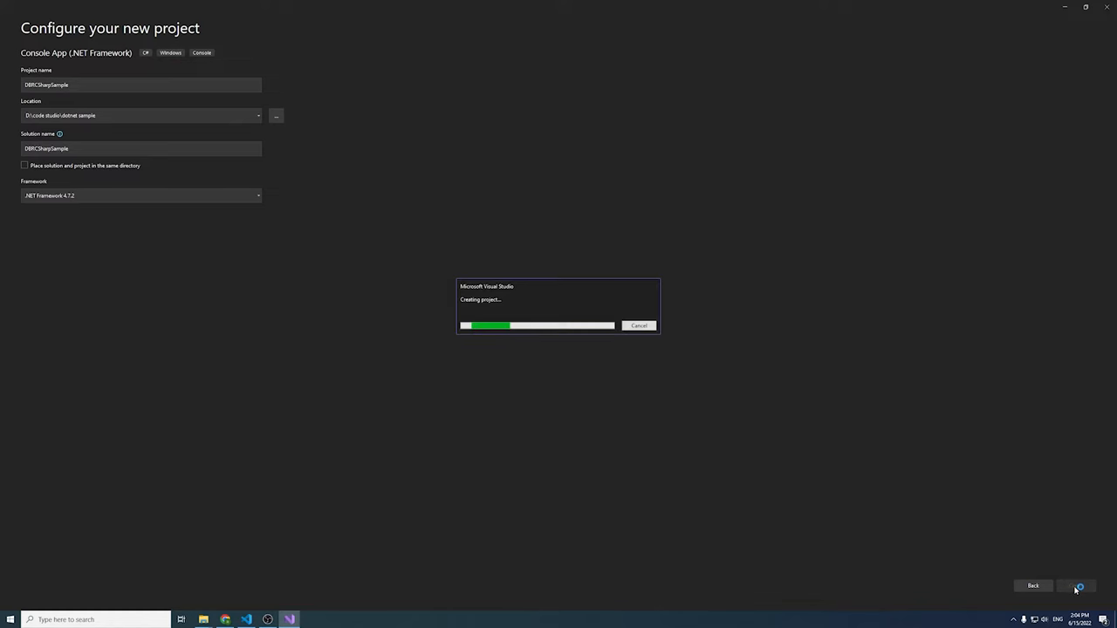
pyautogui.click(1075, 587)
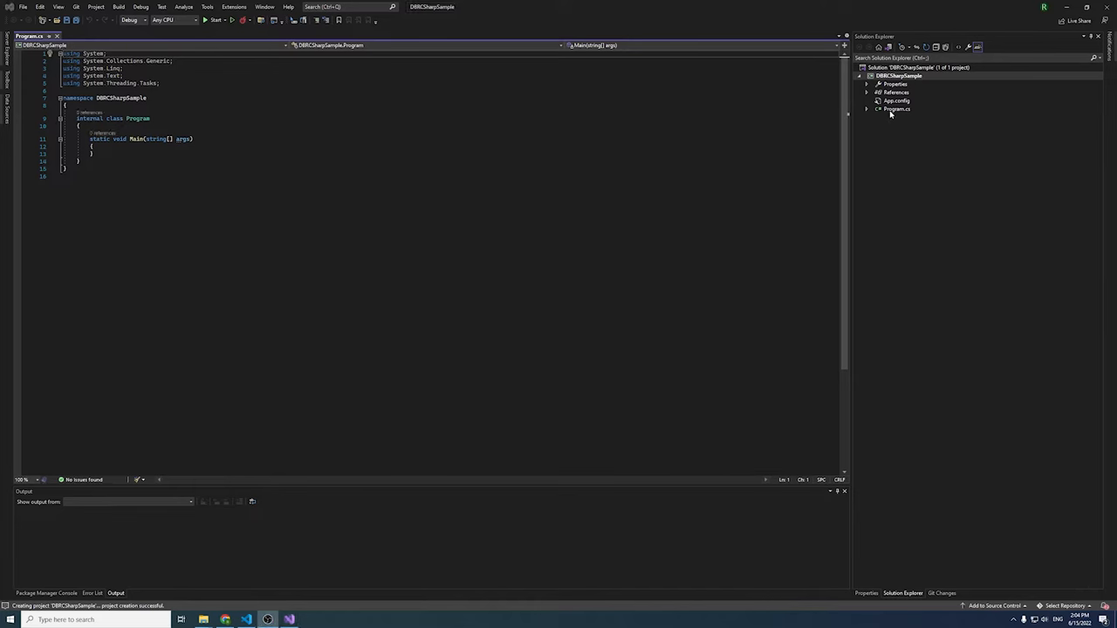
# In Manage NuGet Packages, browse for and select Dynamsoft.DotNet.Barcode.
pyautogui.rightClick(899, 76)
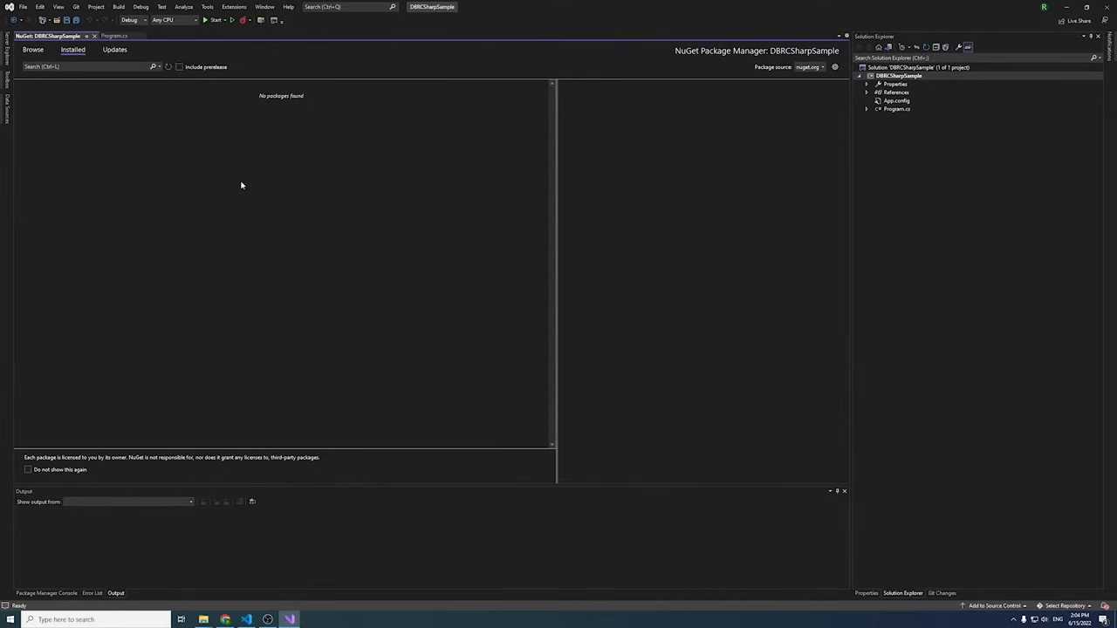
pyautogui.click(31, 48)
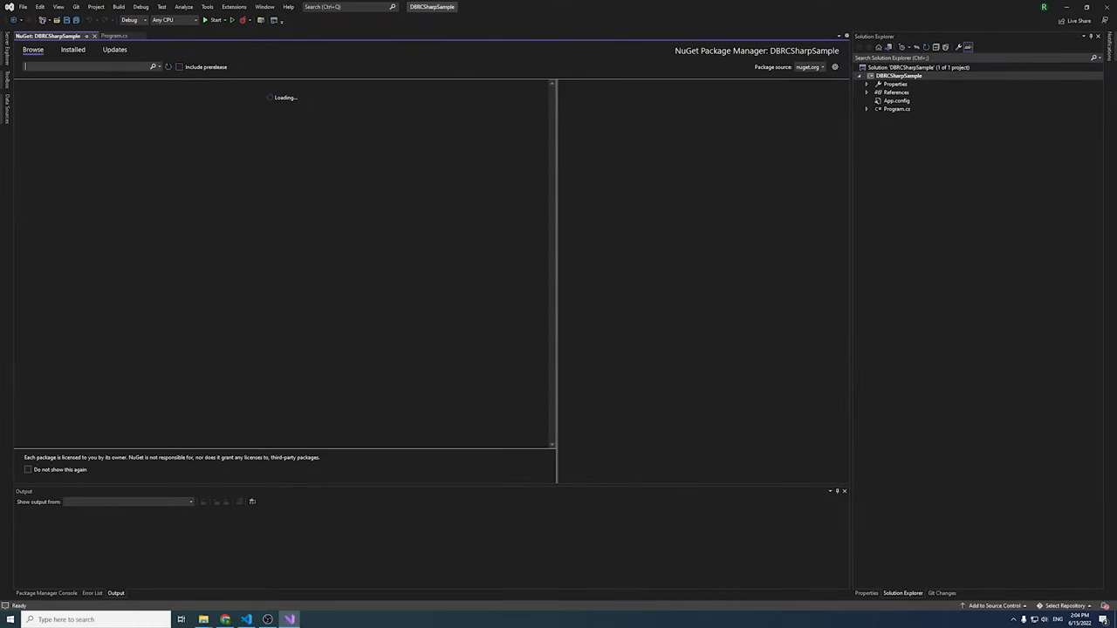
pyautogui.write('dynamsoft.DotNet.Barcode')
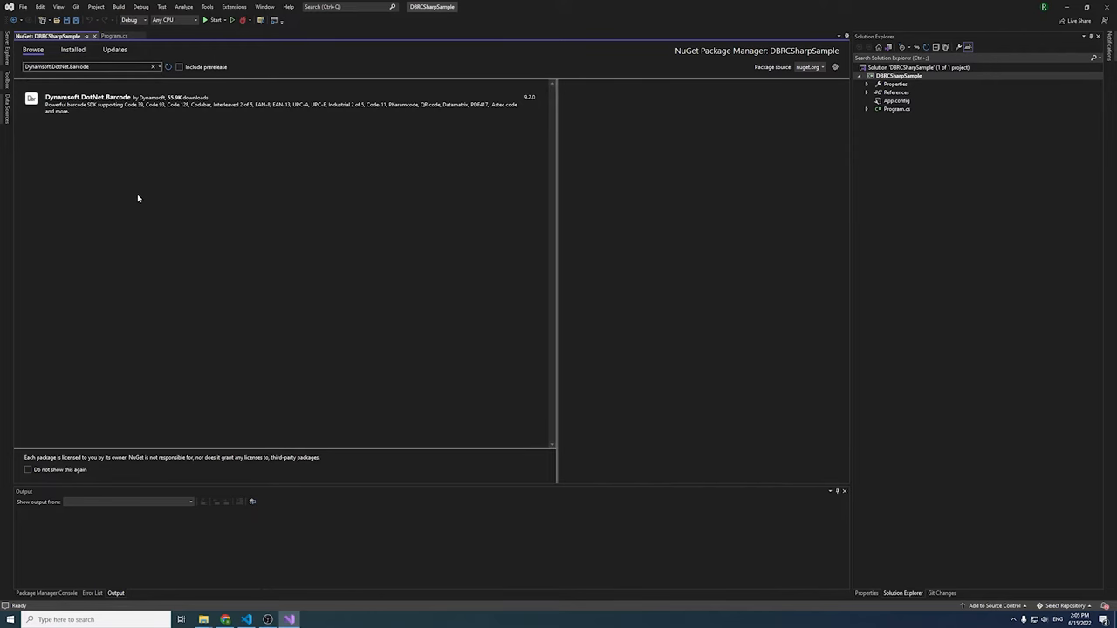
pyautogui.click(88, 103)
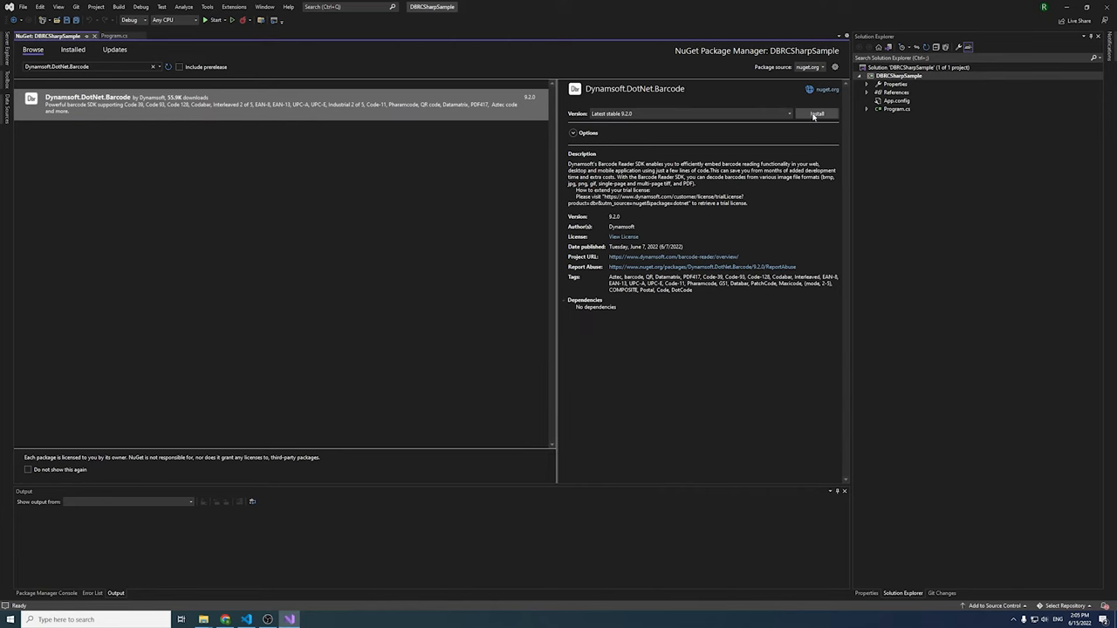
# Install the Dynamsoft.DotNet.Barcode package, confirm, and return to Program.cs.
pyautogui.click(817, 114)
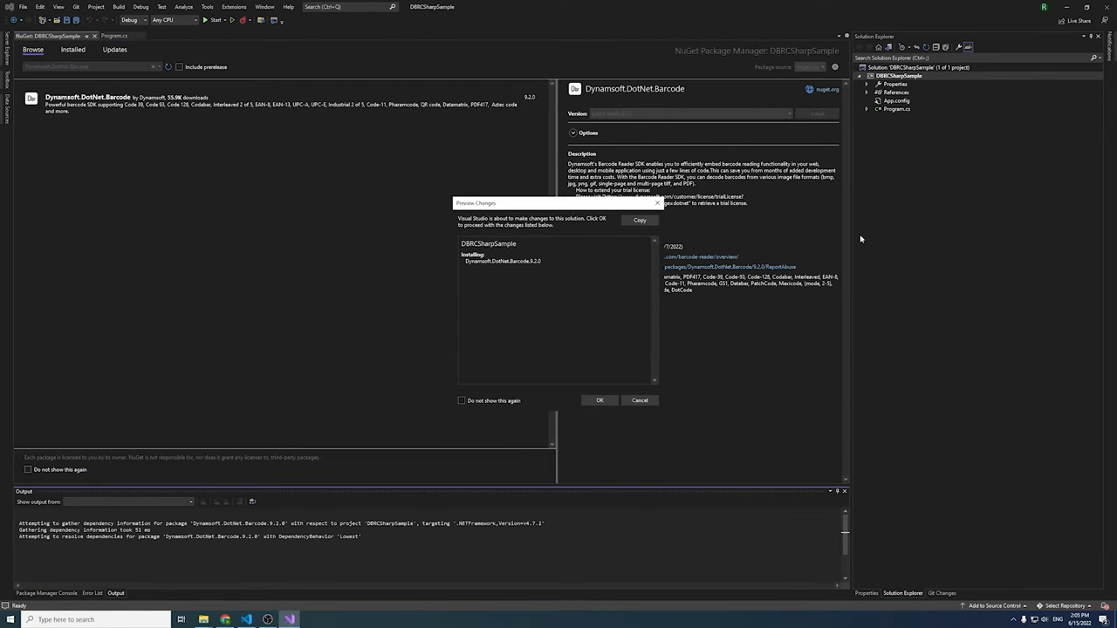
pyautogui.click(600, 399)
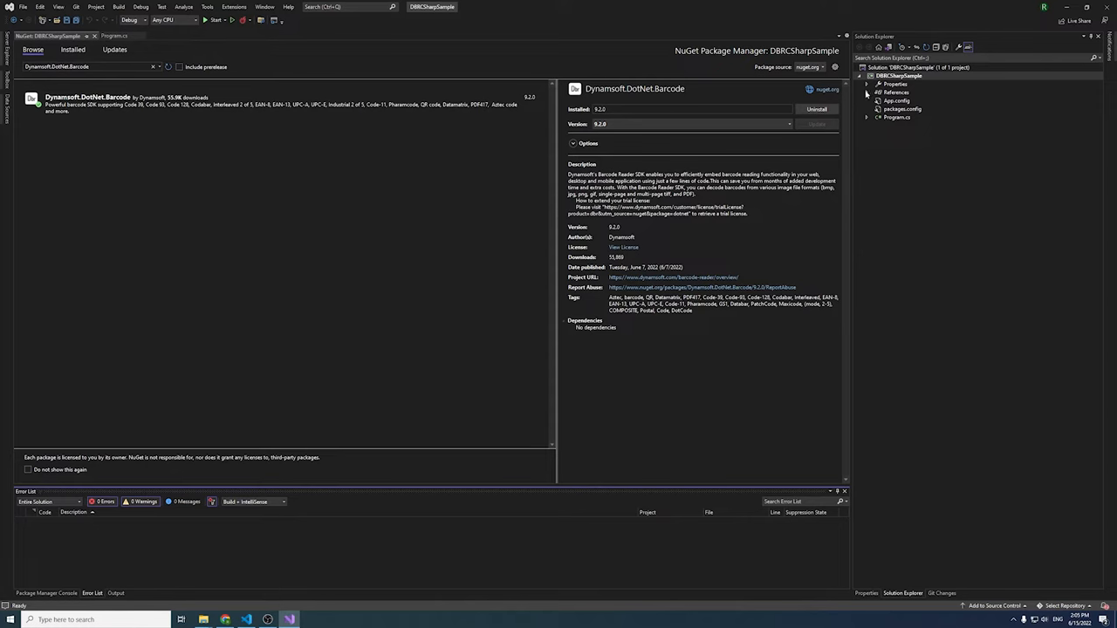
pyautogui.click(867, 92)
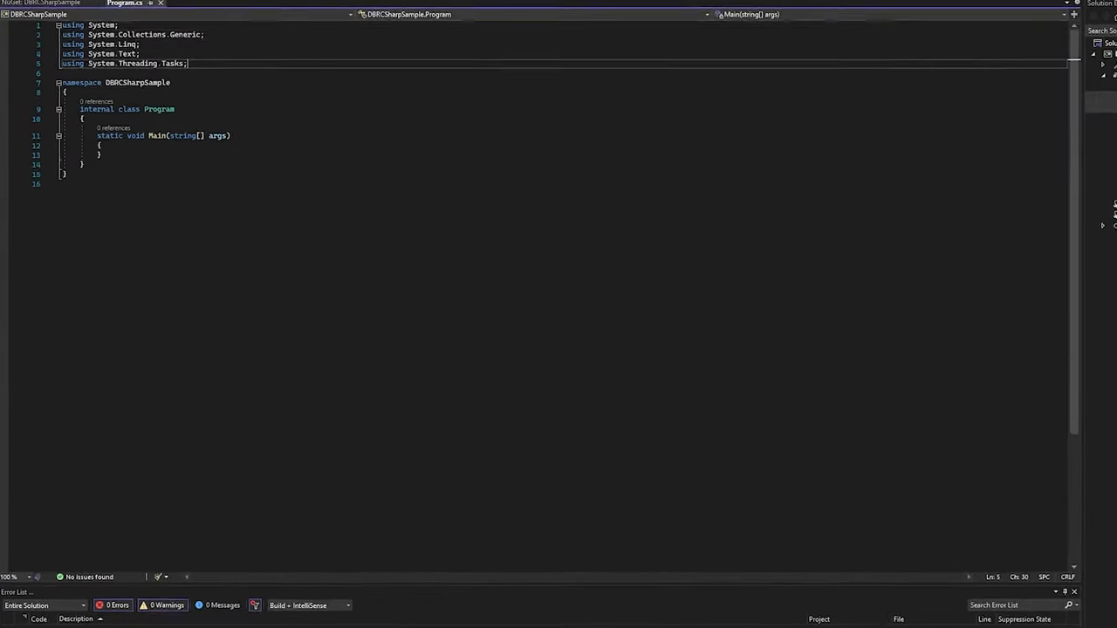
# Add using Dynamsoft.DBR; and begin declaring a BarcodeReader in Main.
pyautogui.write('using Dynamsoft;')
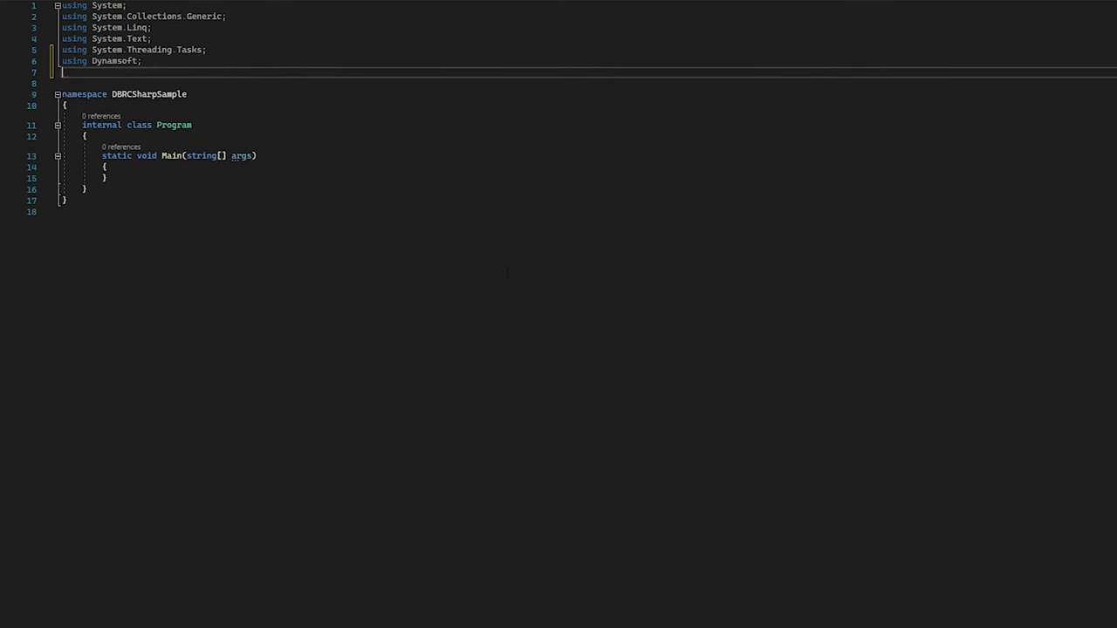
pyautogui.write('using Dynamsoft')
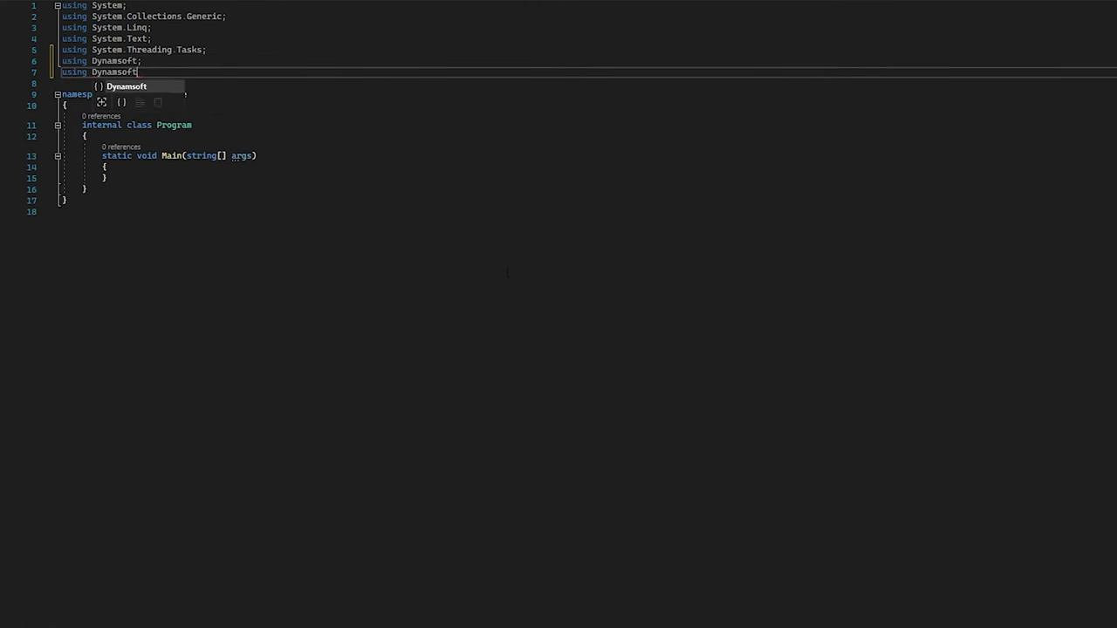
pyautogui.write('.DBR;')
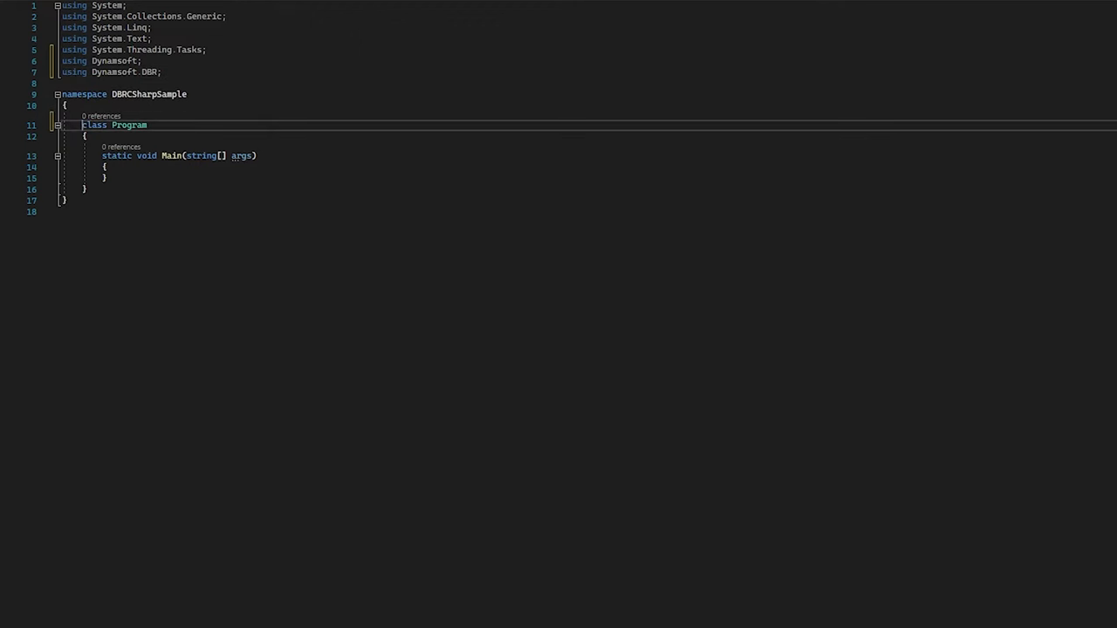
pyautogui.write('string errorMsg')
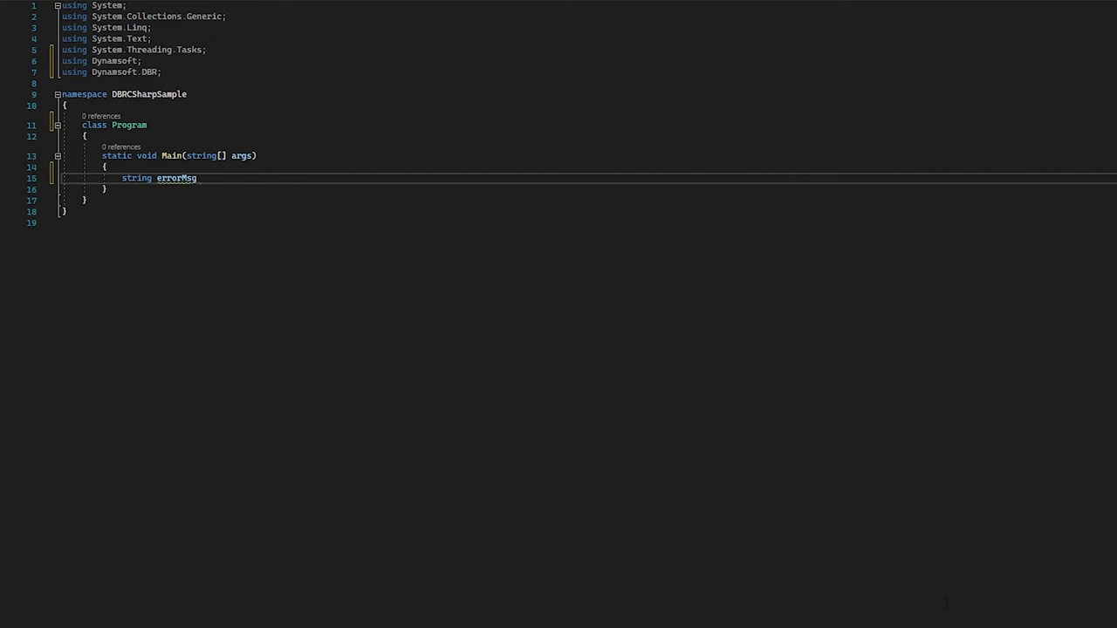
pyautogui.write('BarcodeReader reader;')
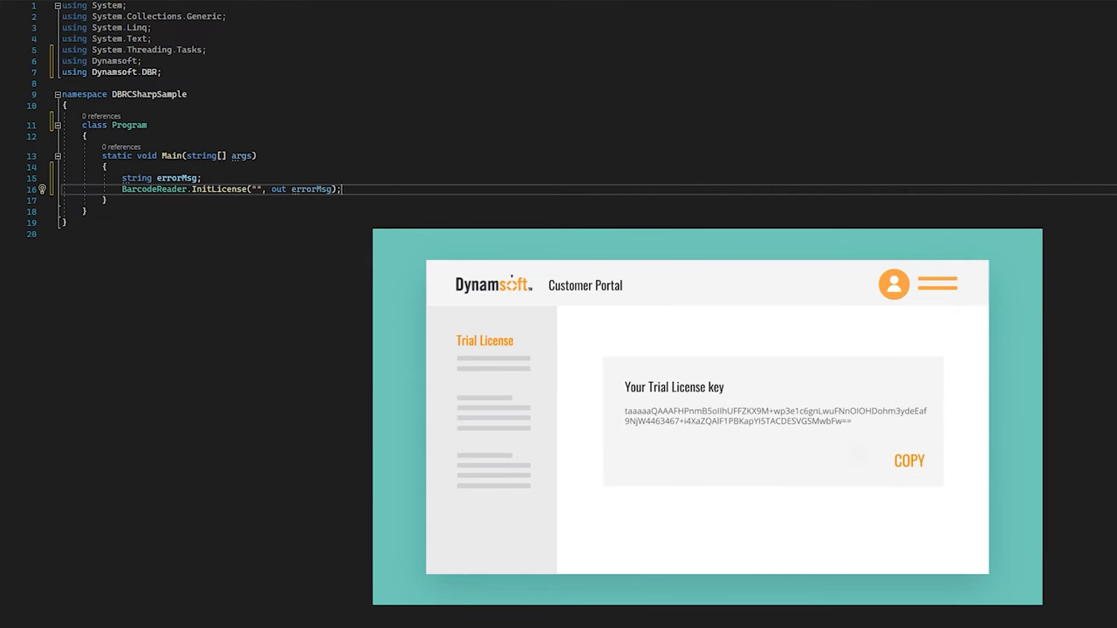
# Declare BarcodeReader reader = new BarcodeReader(); and TextResult[] results; then insert a try block.
pyautogui.click(907, 461)
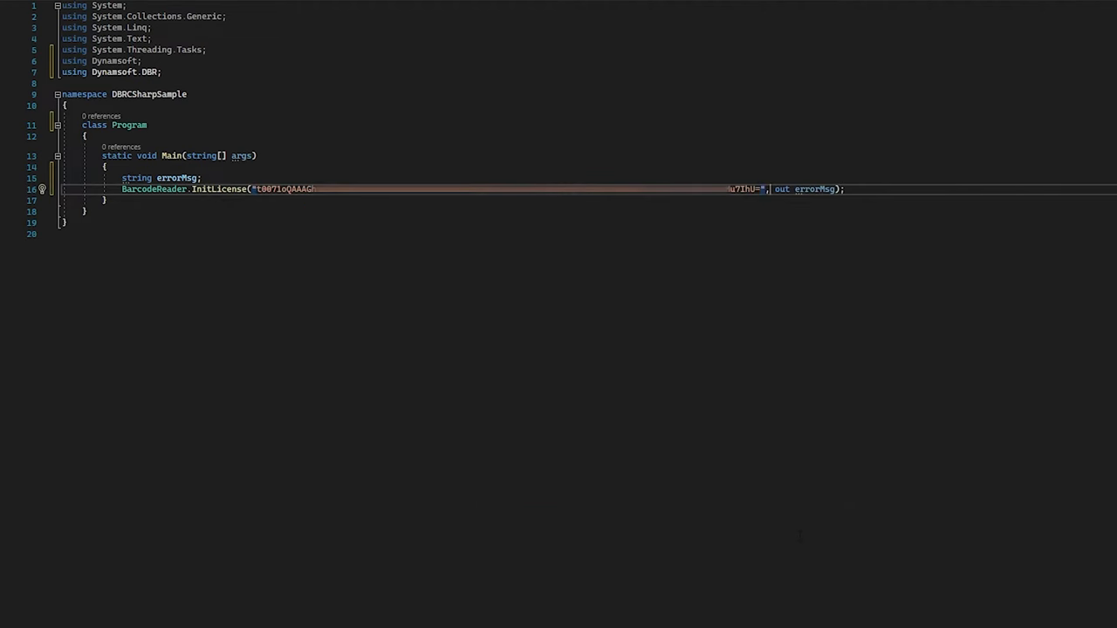
pyautogui.write('BarcodeReader reader = new BarcodeReader(')
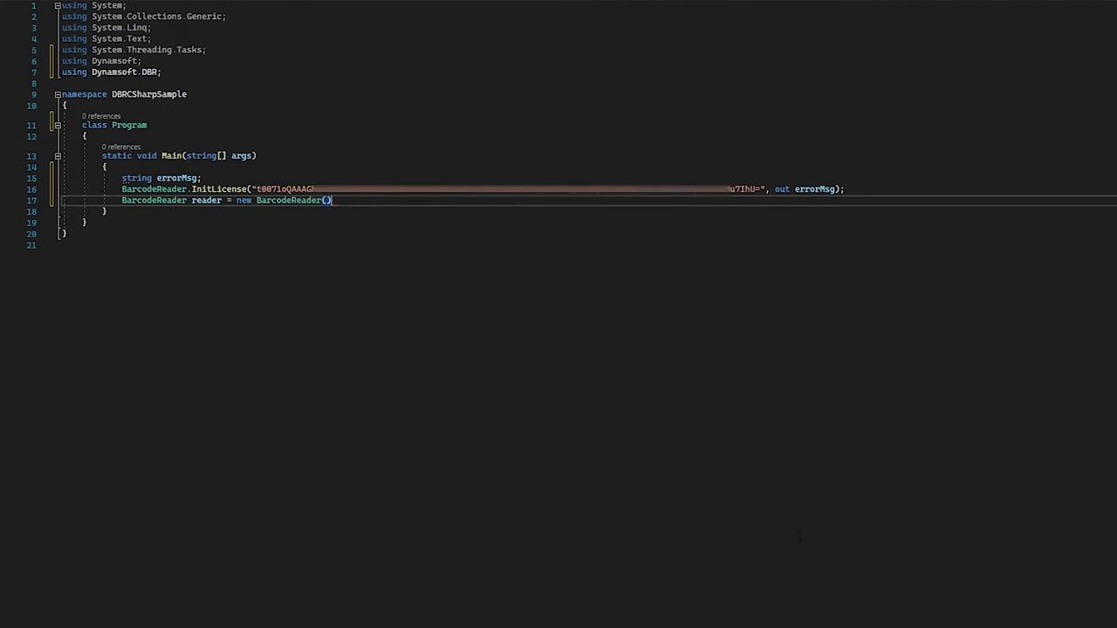
pyautogui.write('TextResult[] results;')
pyautogui.write('try')
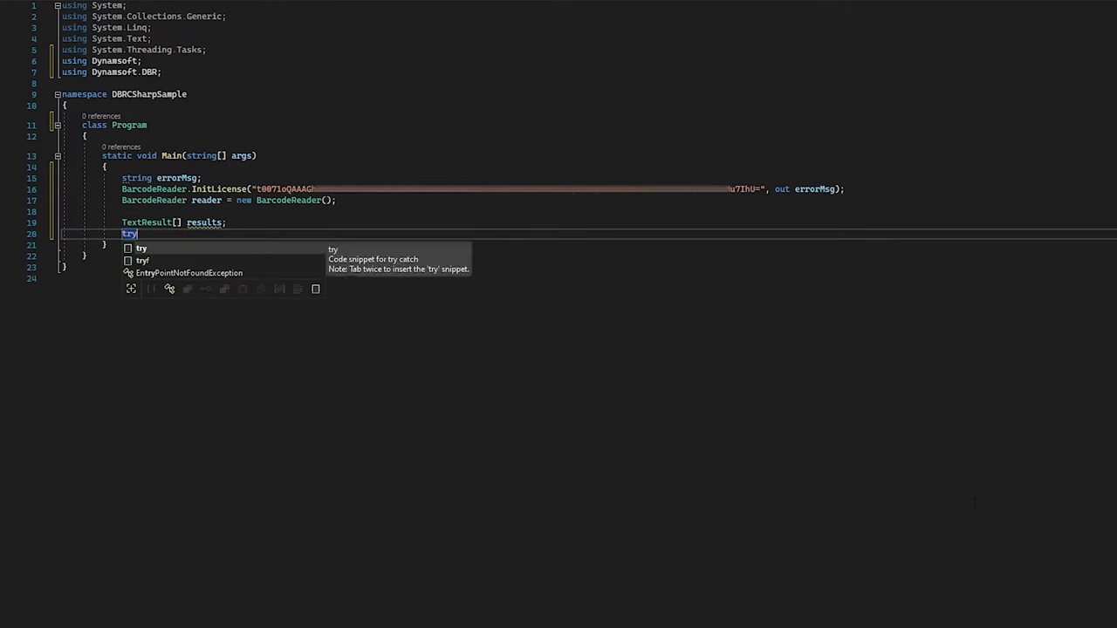
pyautogui.press('Tab')
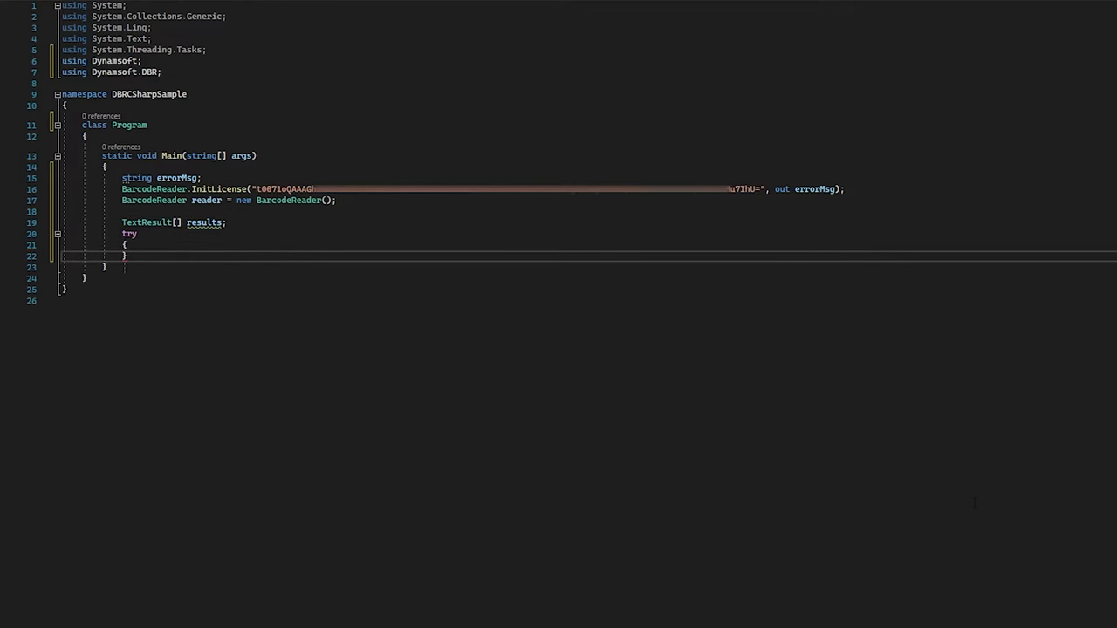
# Decode EAN-8.jpg into results with reader.DecodeFile, set int i = 0 and check results[i].BarcodeFormat.
pyautogui.write('results = reader.DecodeFile("')
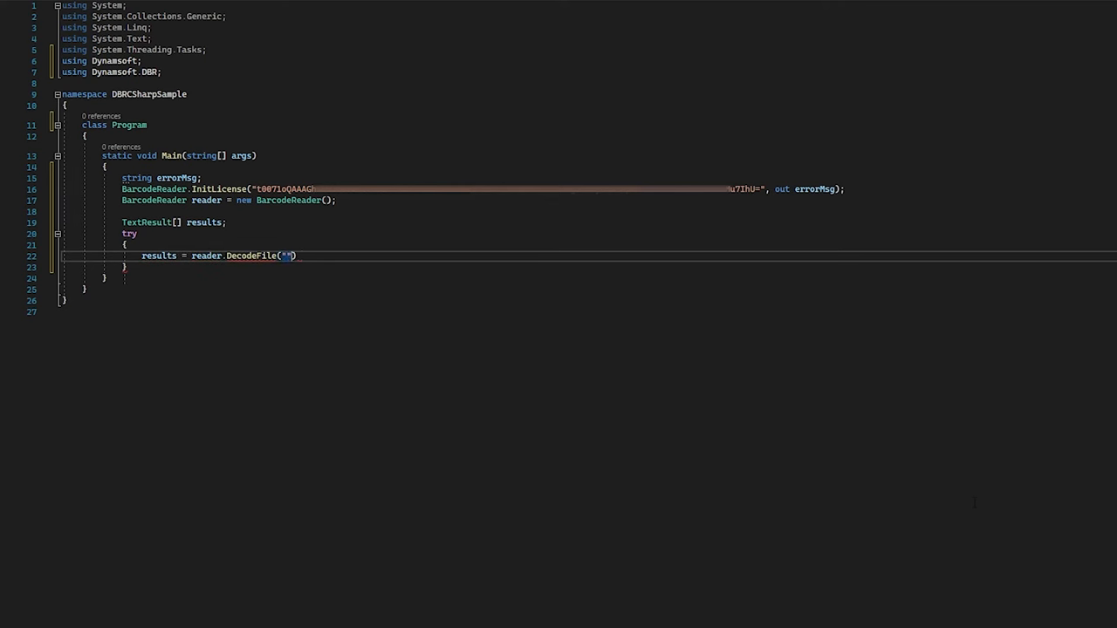
pyautogui.write(', ""')
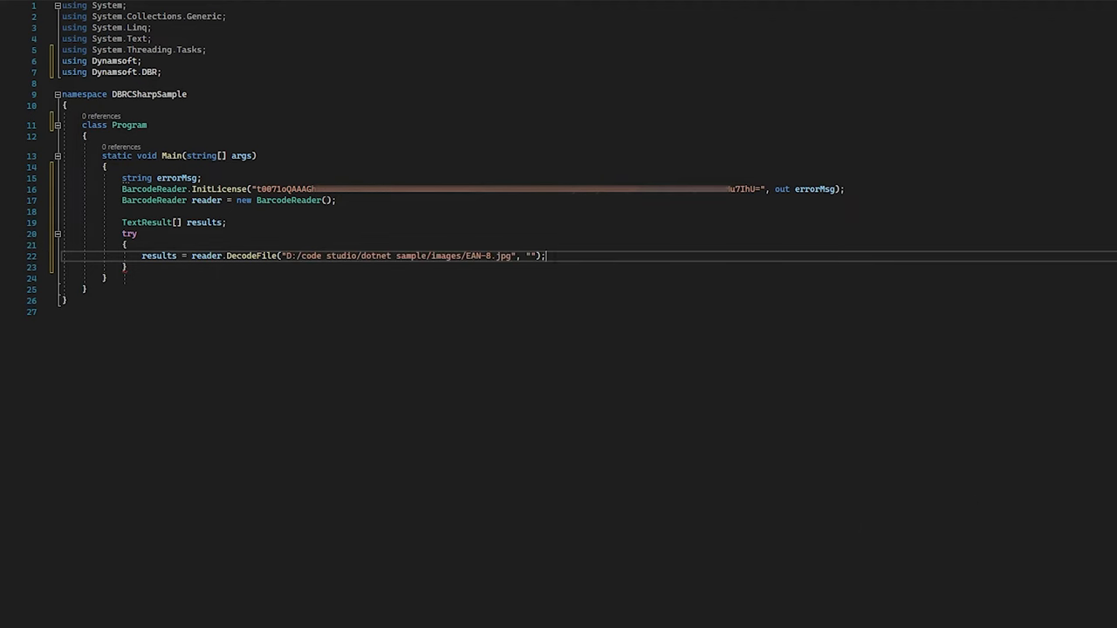
pyautogui.write('int i = 0;')
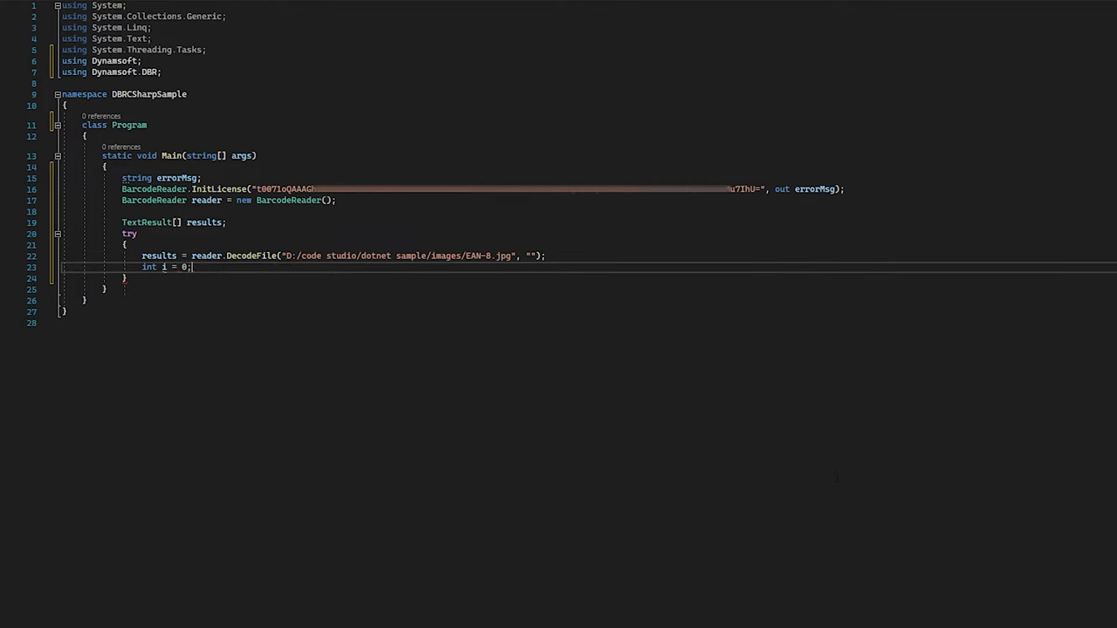
pyautogui.write('if (results)')
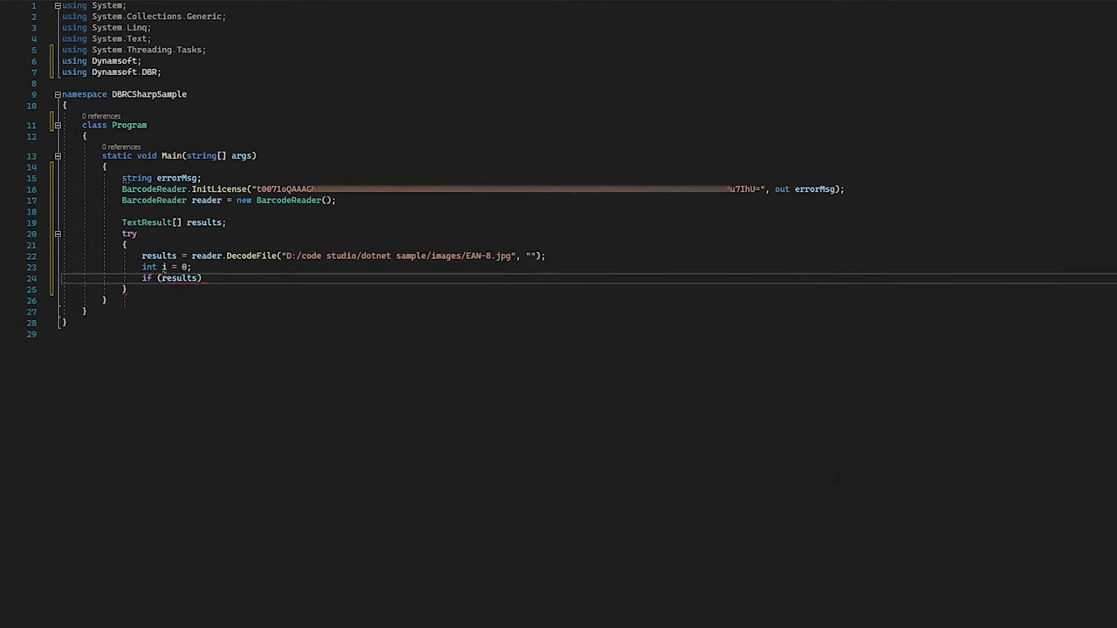
pyautogui.write('[i].BarcodeFormat != 0')
pyautogui.write('{')
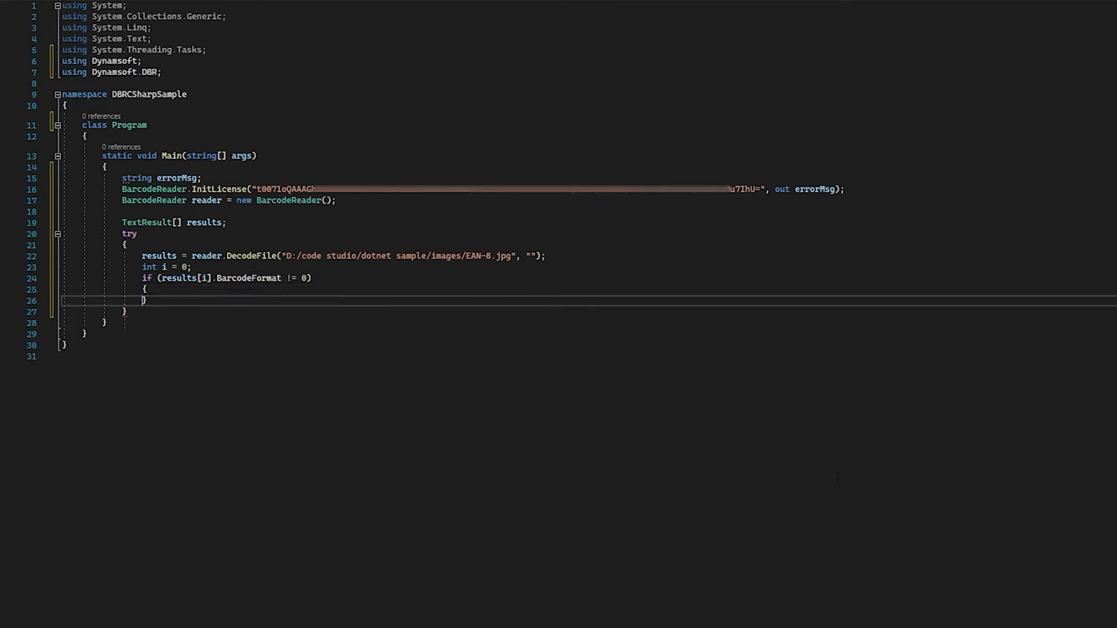
# Write two Console.WriteLine calls printing the barcode format and "Text: " + result text.
pyautogui.write('Console.WriteLine("Barcode Format: " + results[i].BarcodeFormatString')
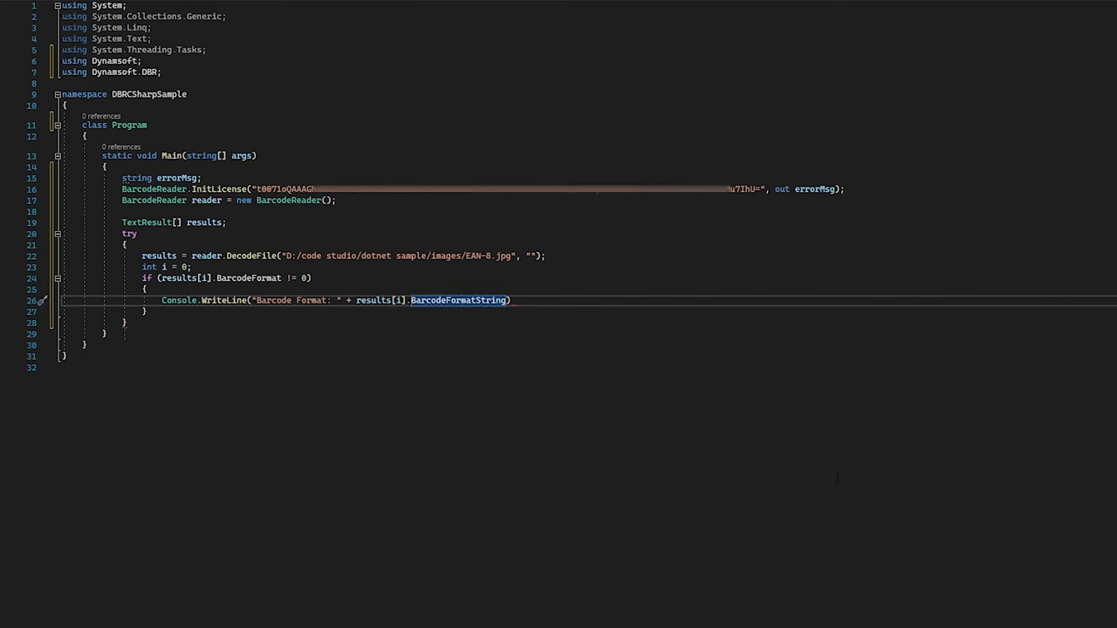
pyautogui.write('Console.WriteLine("Barcode')
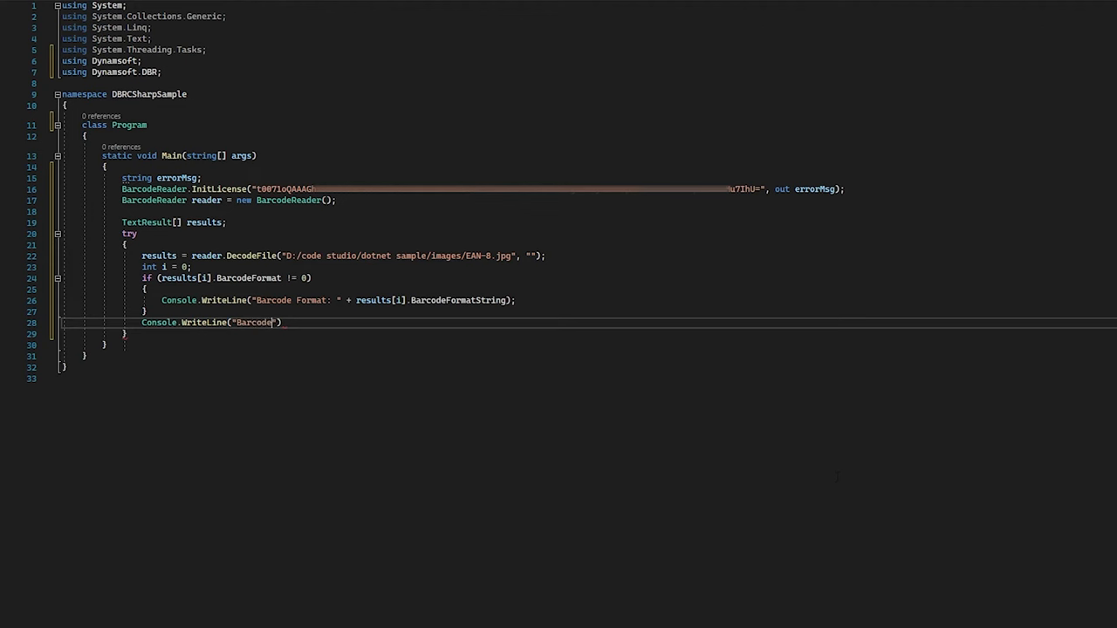
pyautogui.write('Text: " + results[i].BarcodeText')
pyautogui.write('catch (BarcodeReaderException exp')
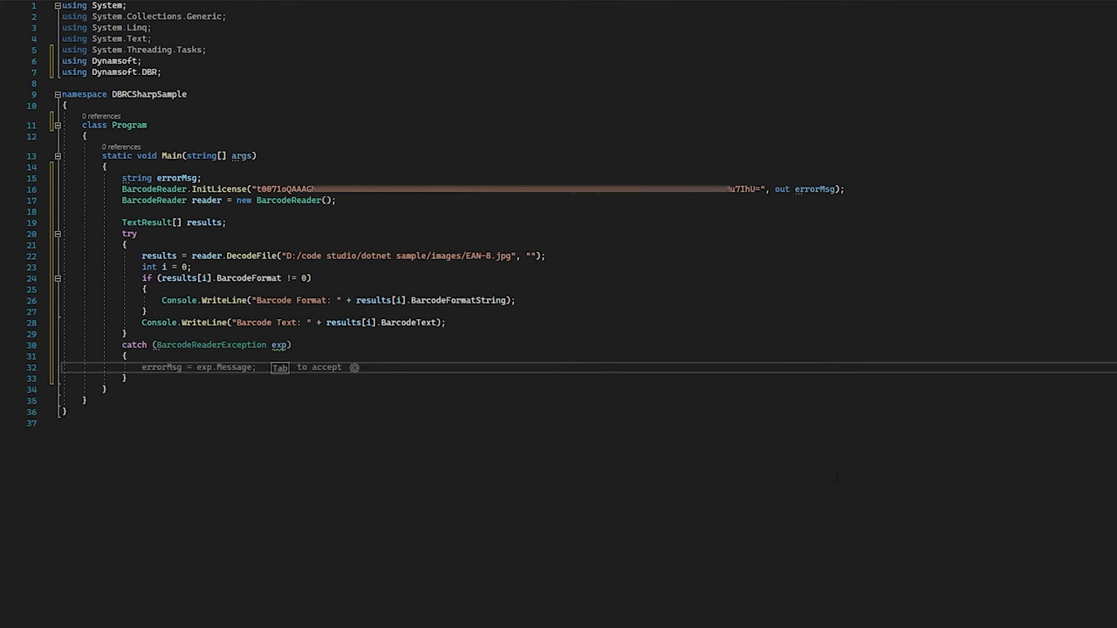
# In the catch block print exp.Message, then start the "Press any key" prompt.
pyautogui.write('Console.WriteLine(')
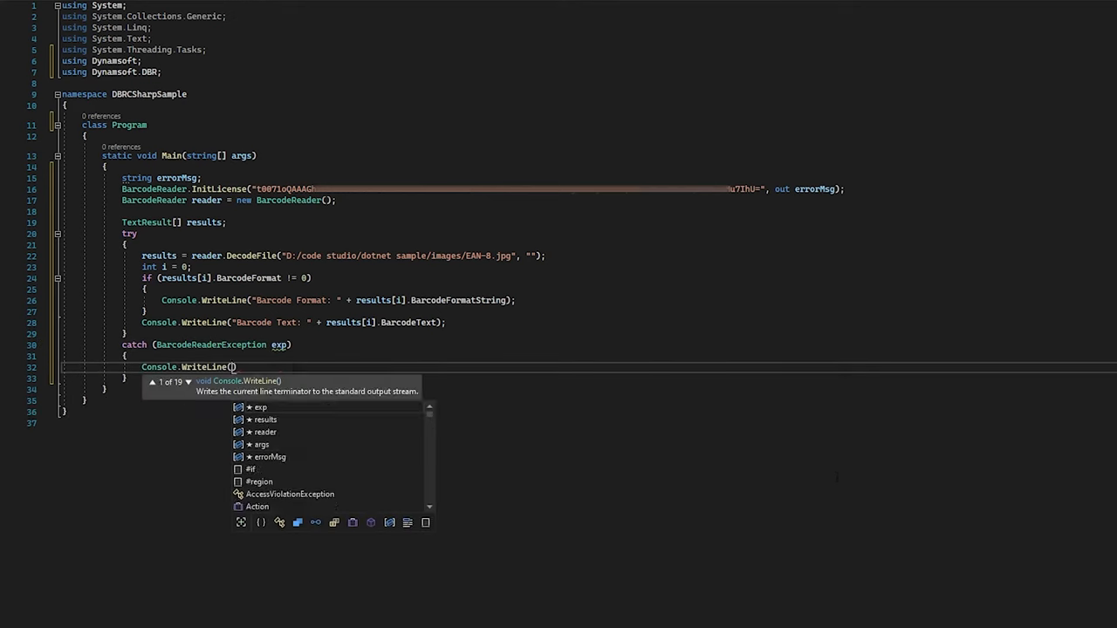
pyautogui.write('exp.Message')
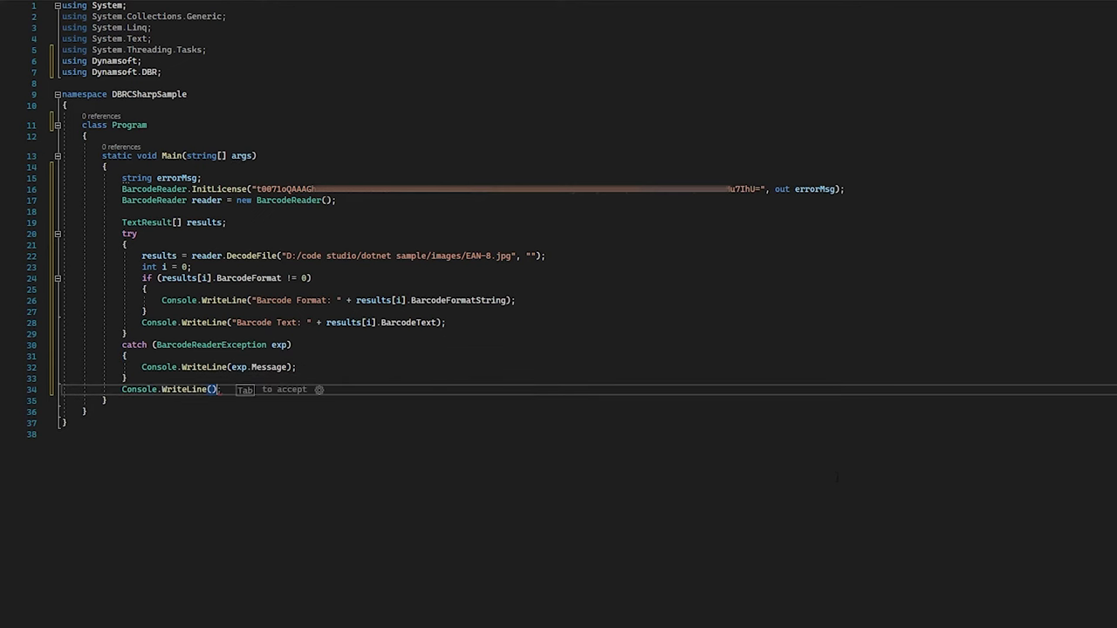
pyautogui.write('Press any')
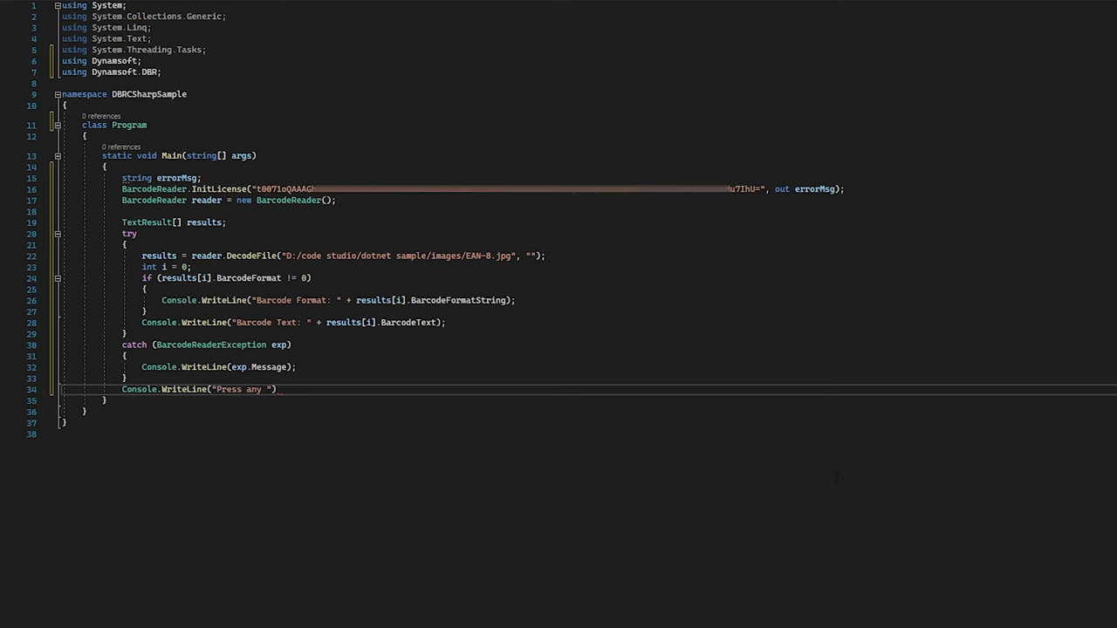
# Finish "Press any key to quit..." and call reader.Dispose().
pyautogui.write('key to quit...')
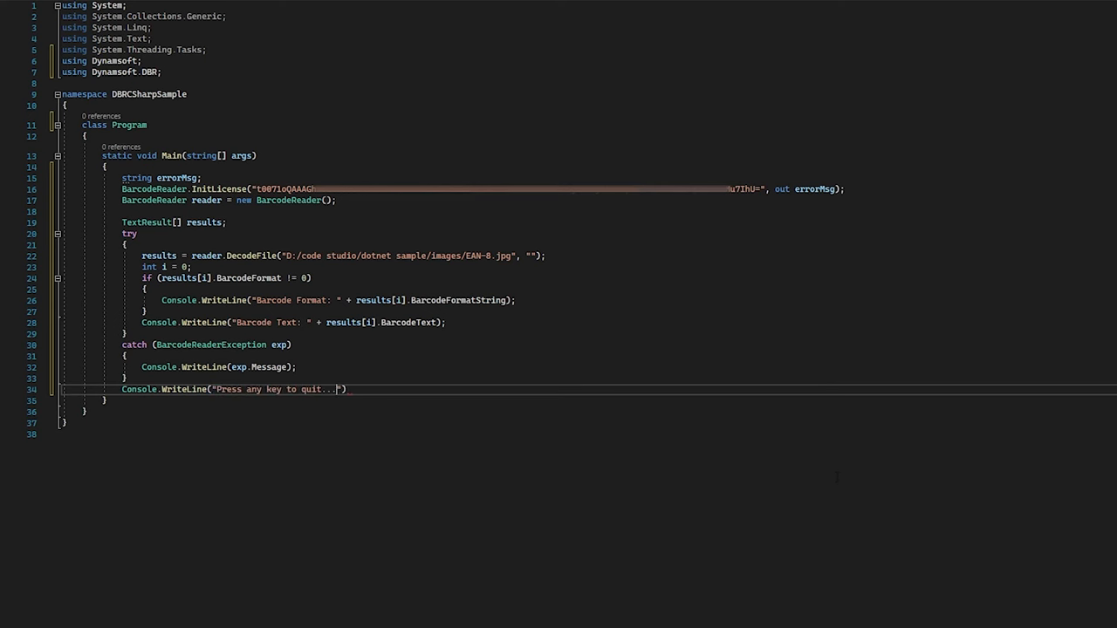
pyautogui.write('reader')
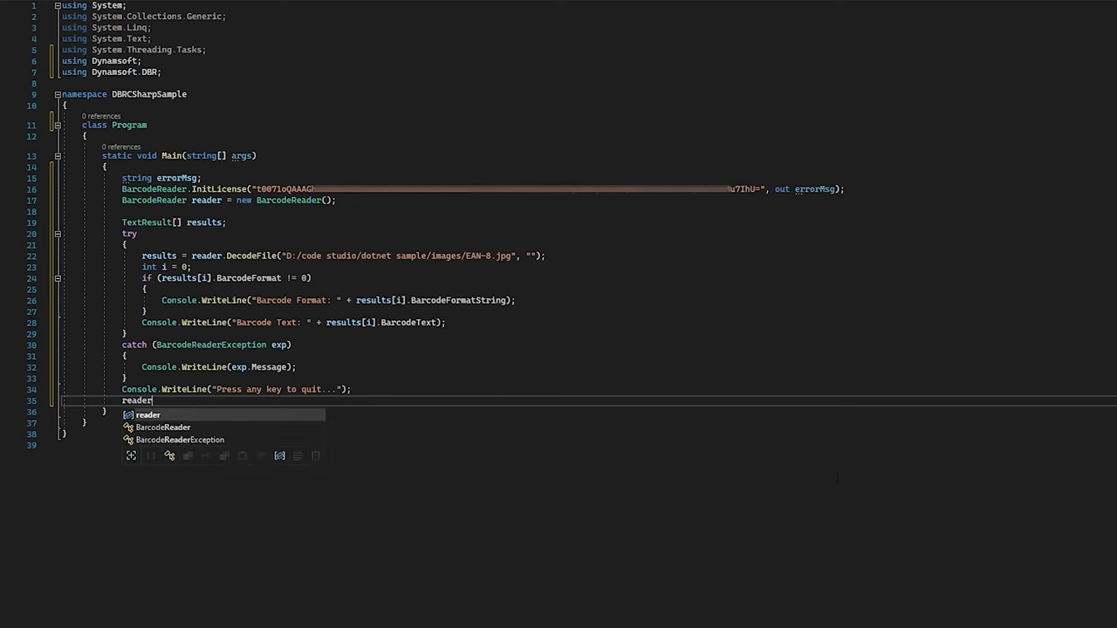
pyautogui.write('.Dispose();')
pyautogui.write('Console.Read();')
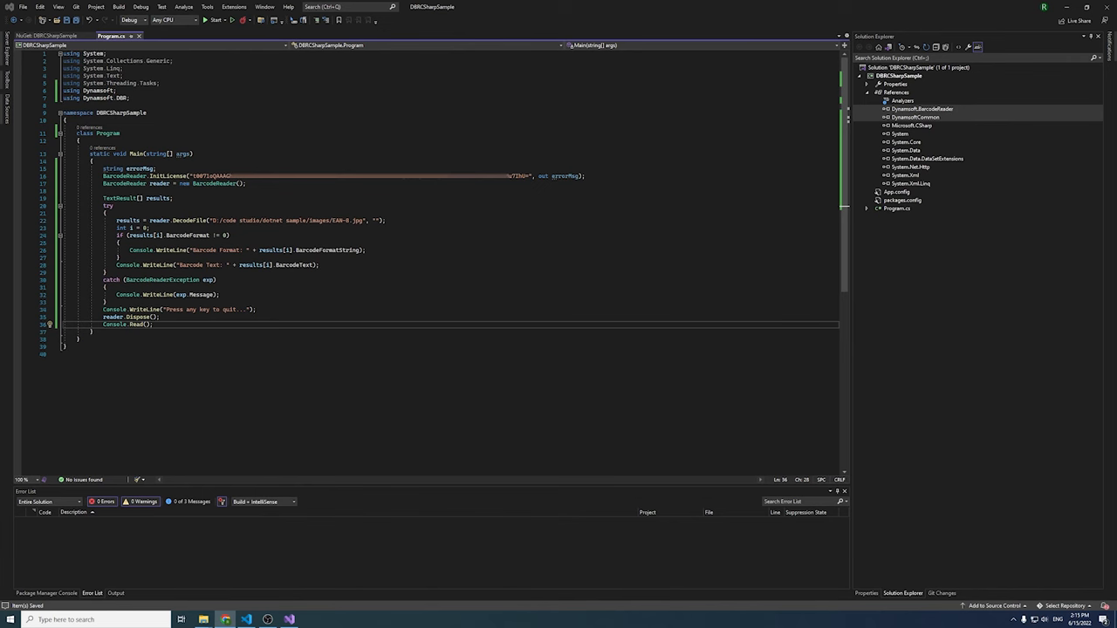
# Build the solution via Build > Build Solution and start the console app.
pyautogui.click(119, 7)
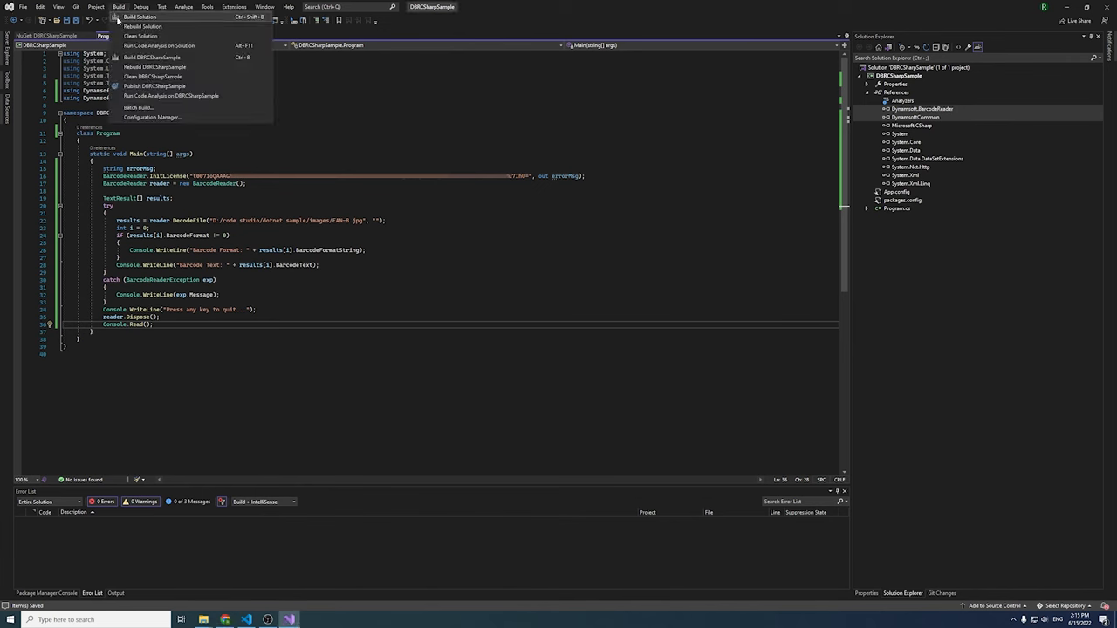
pyautogui.click(140, 17)
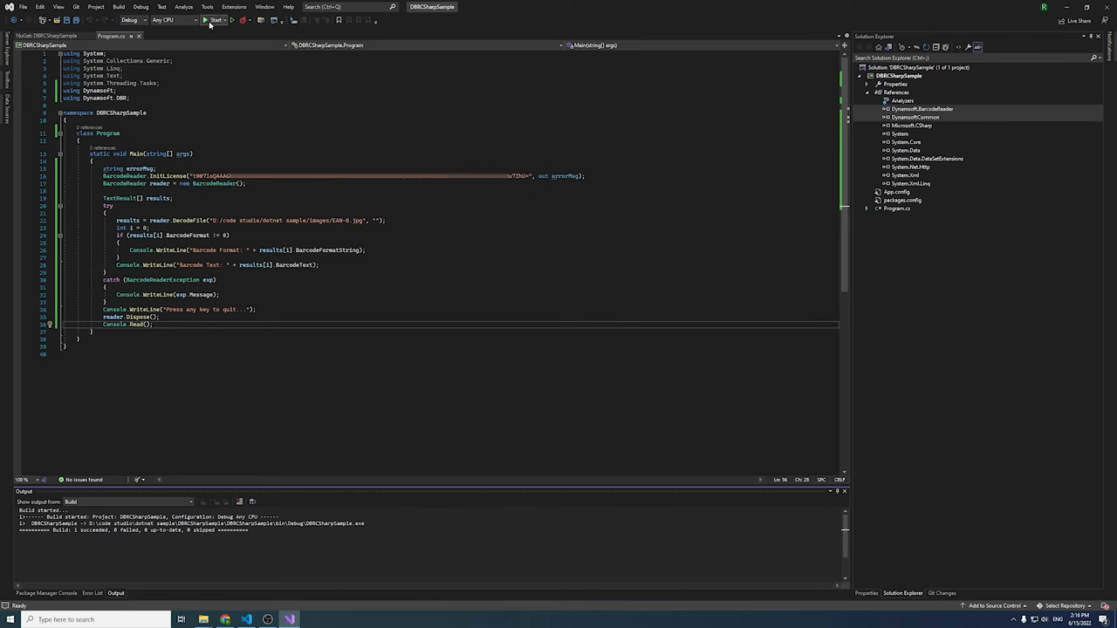
pyautogui.click(213, 21)
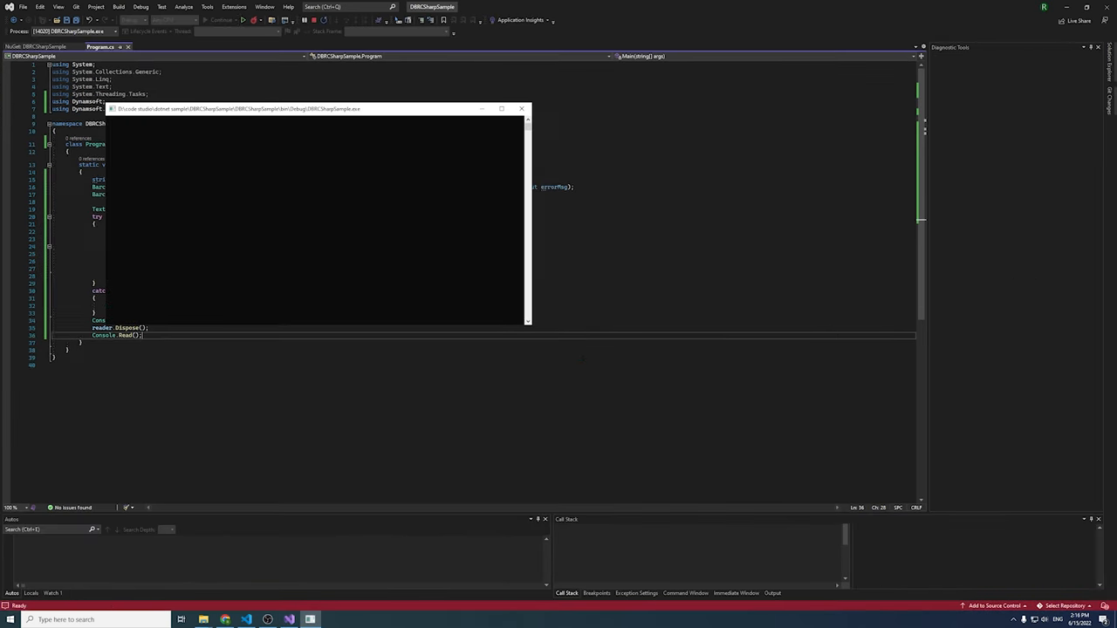